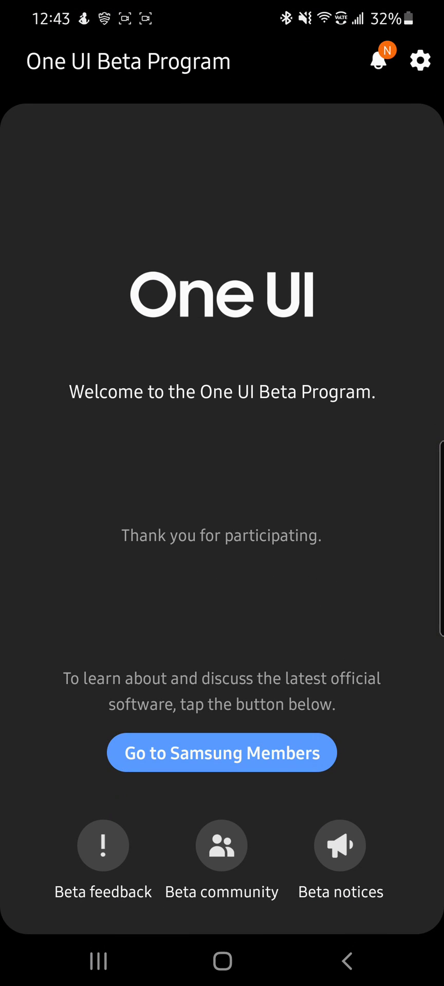
Leave the One UI Beta welcome screen via 'Go to Samsung Members' to reach the Explore home
left_click(221, 751)
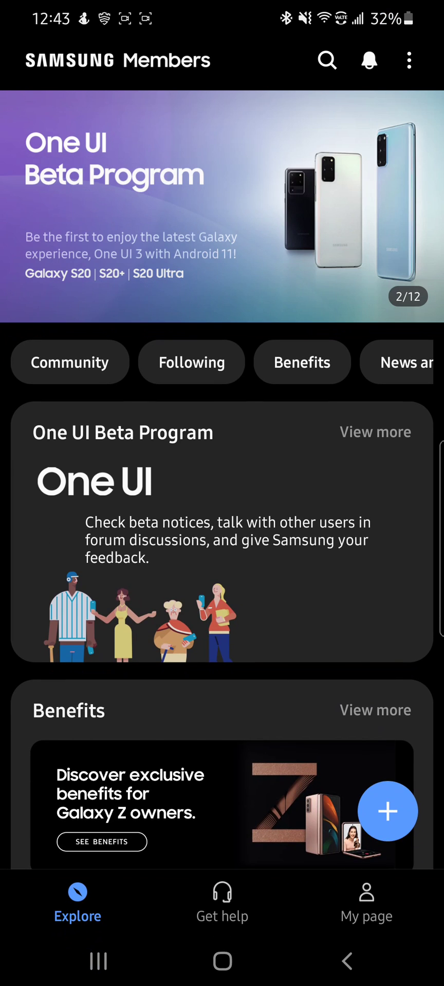